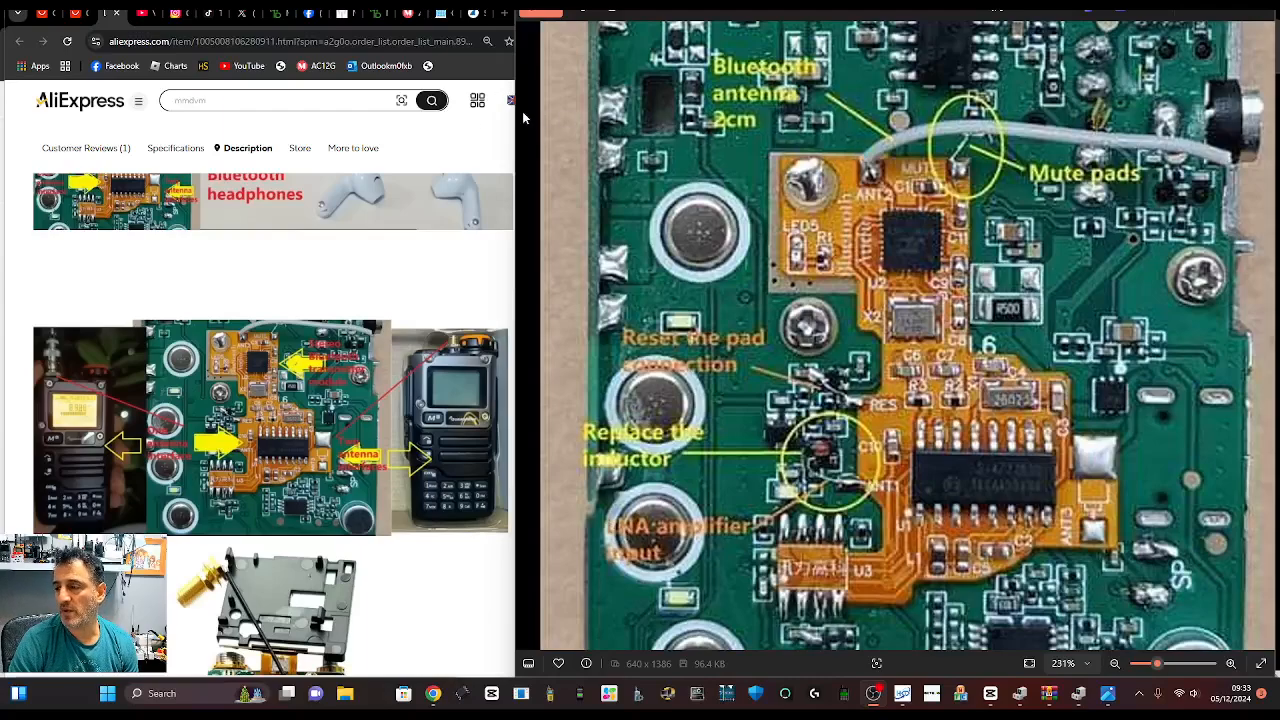
pyautogui.moveTo(520, 114)
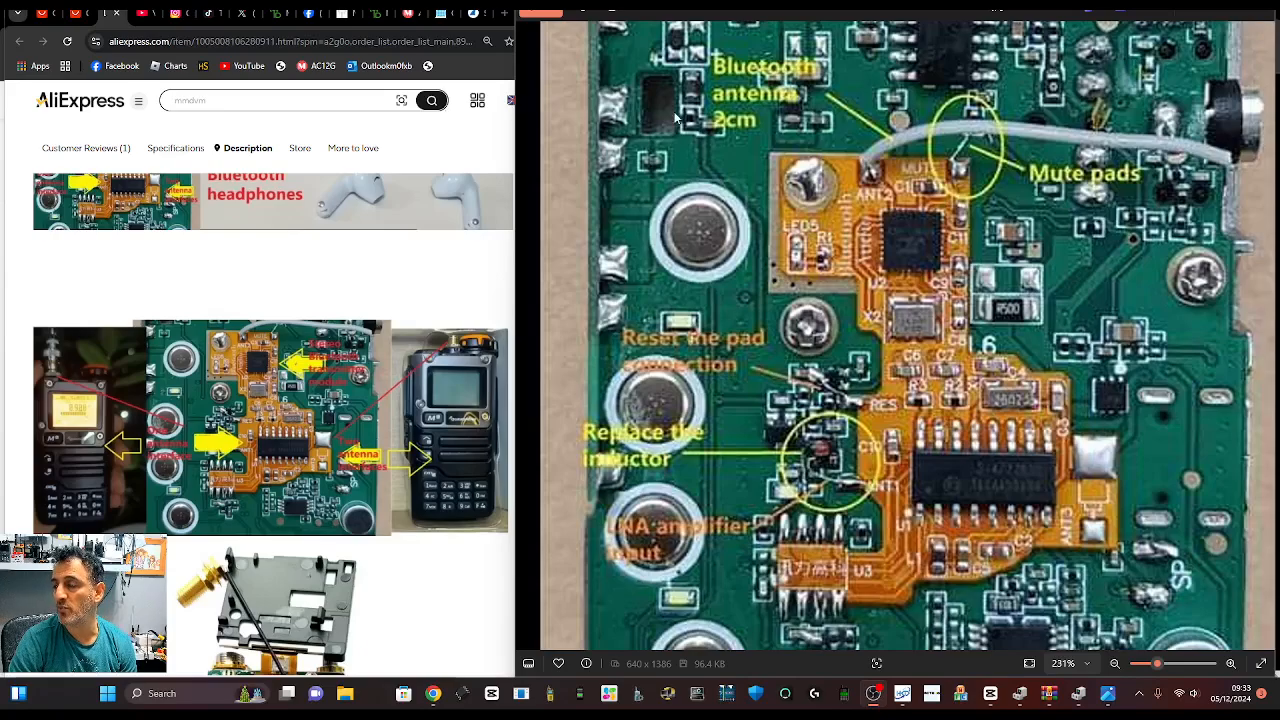
pyautogui.moveTo(456, 114)
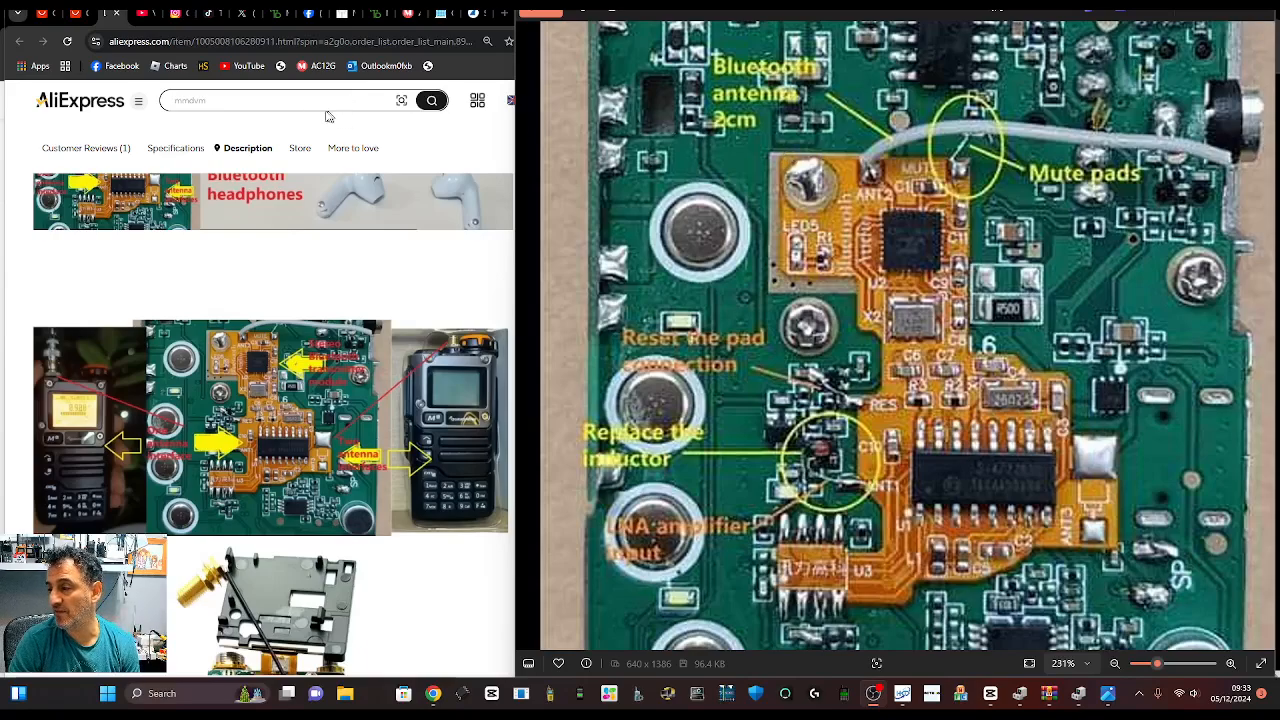
pyautogui.scroll(-3)
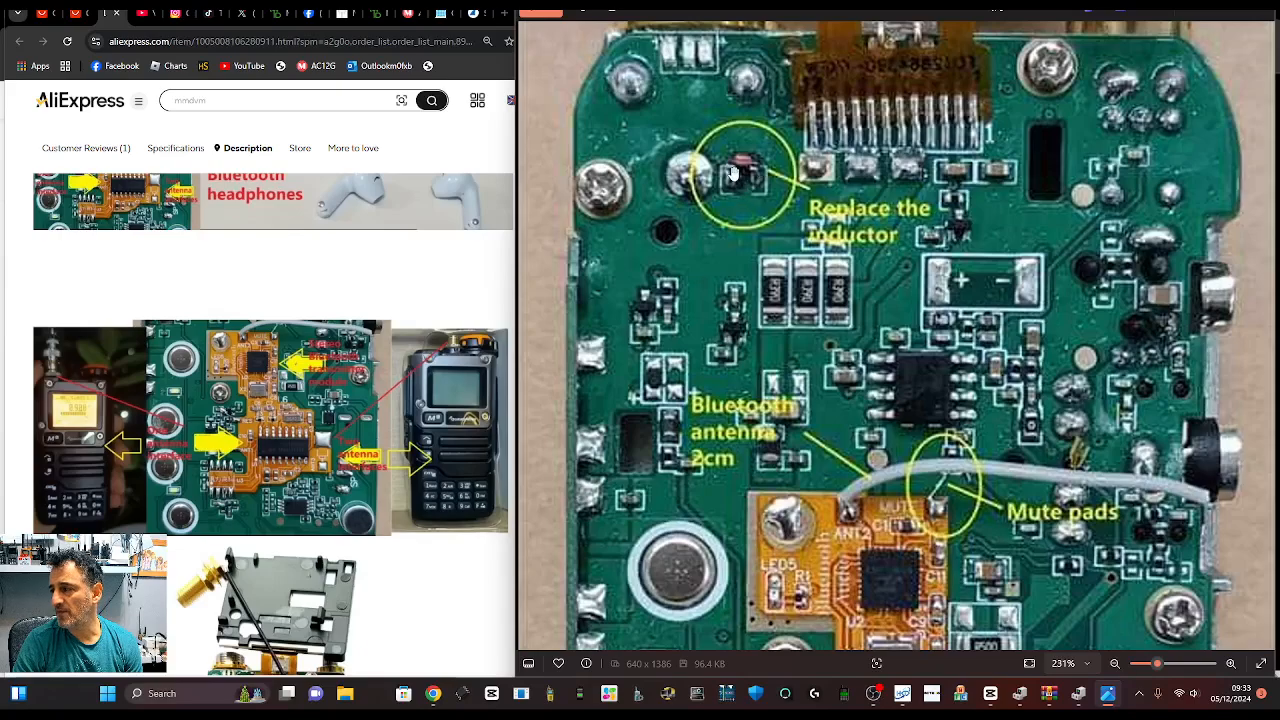
pyautogui.moveTo(924, 360)
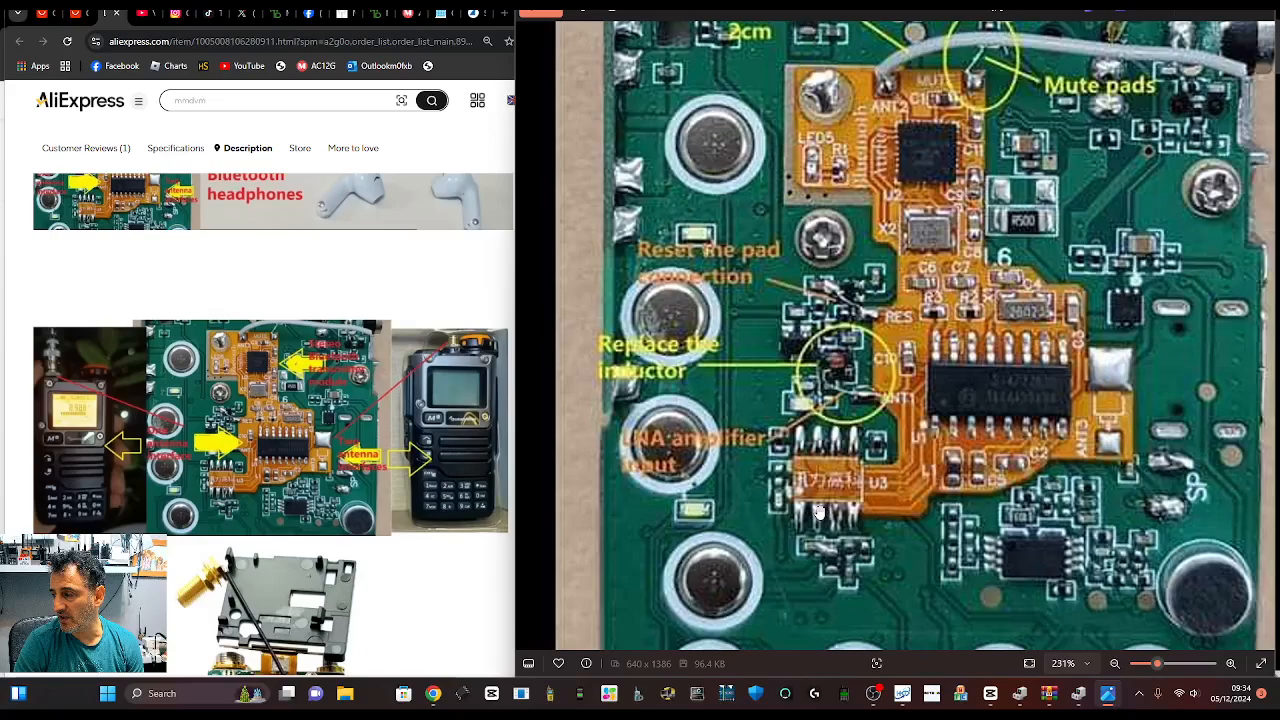
pyautogui.moveTo(818, 438)
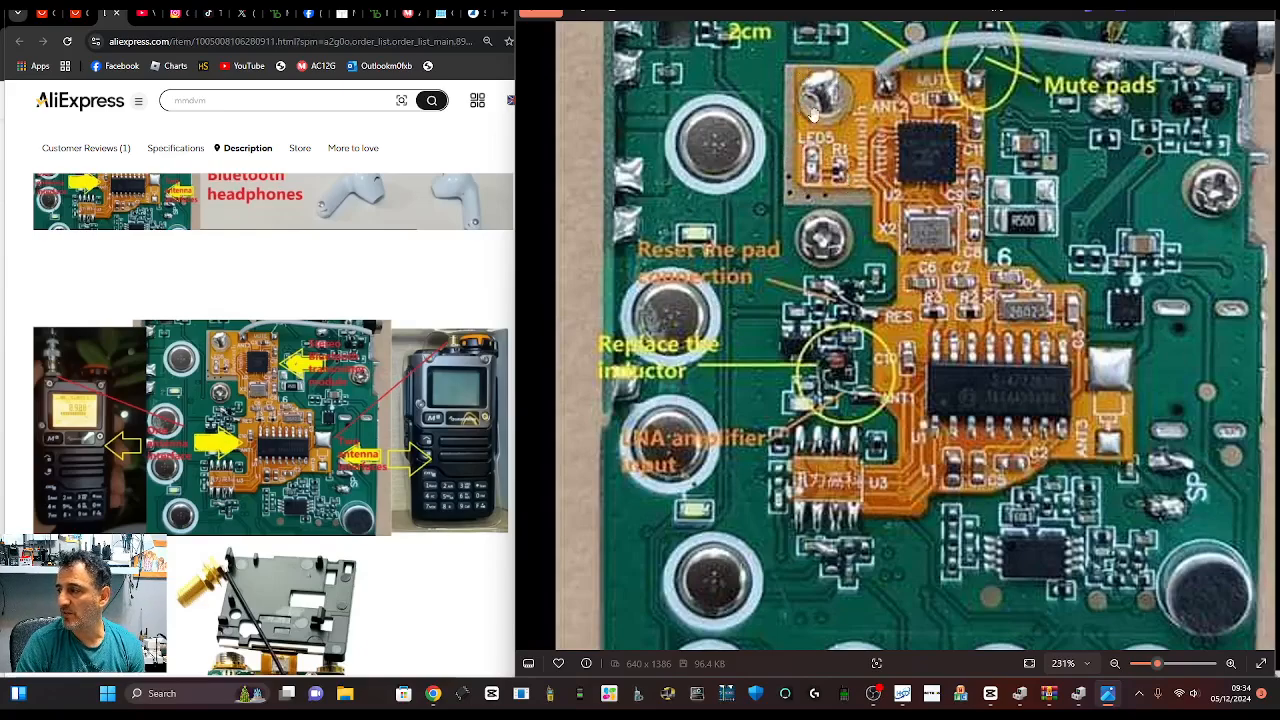
pyautogui.moveTo(900, 72)
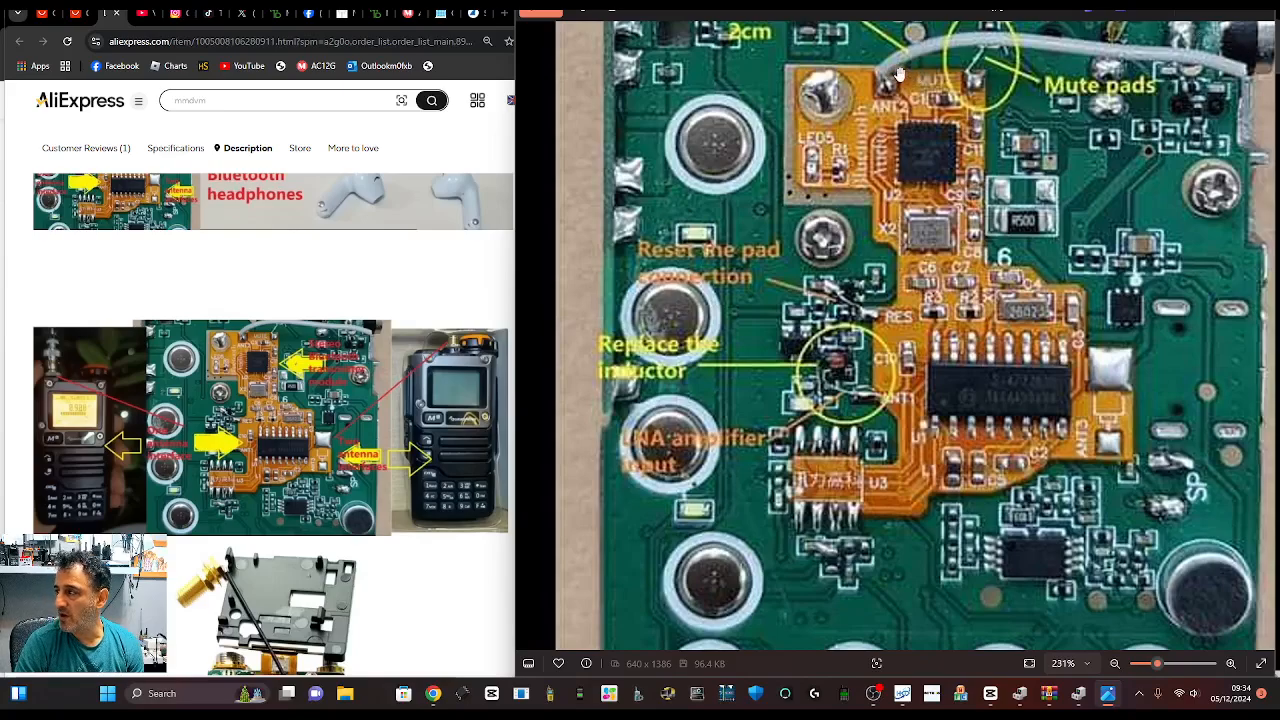
pyautogui.moveTo(920, 128)
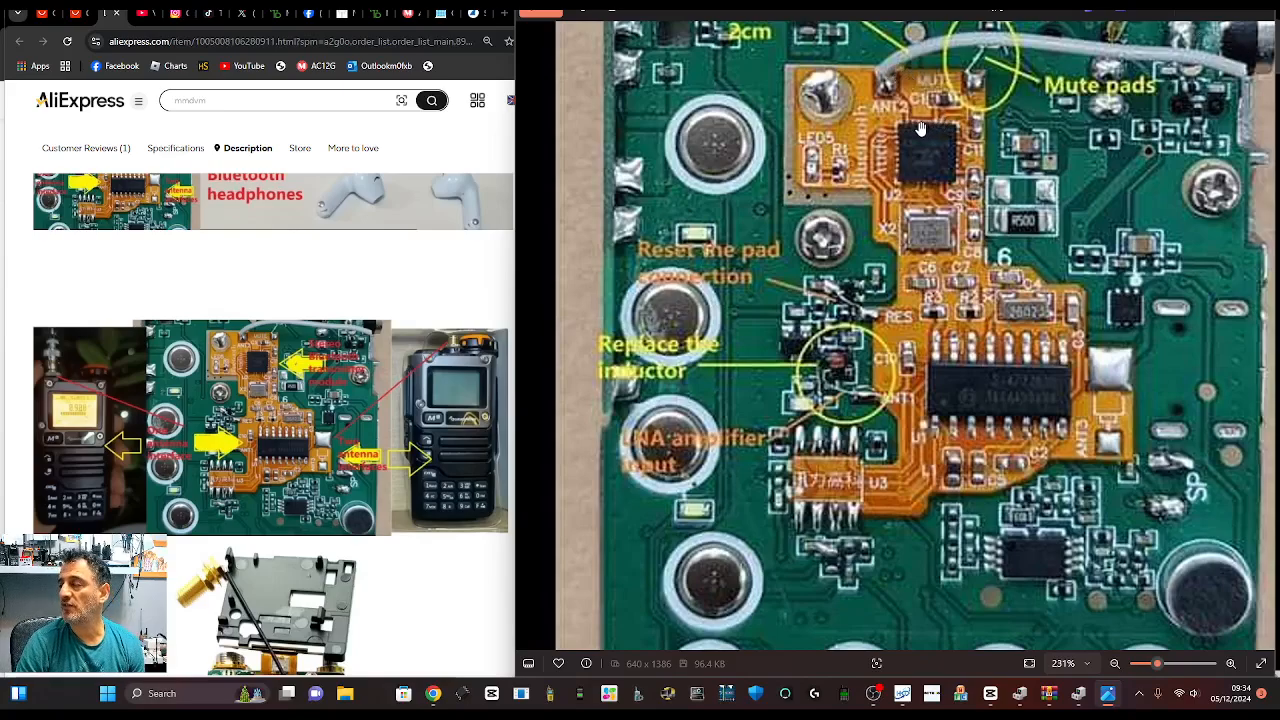
pyautogui.moveTo(944, 76)
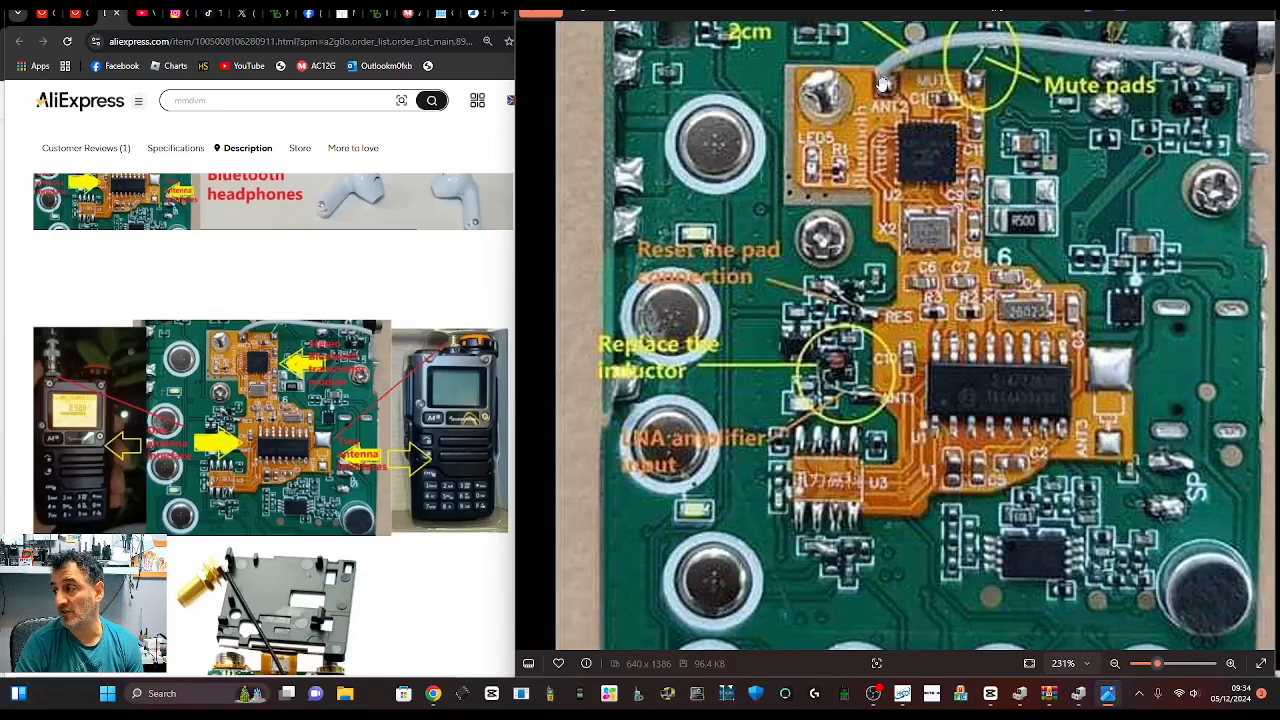
pyautogui.moveTo(890, 100)
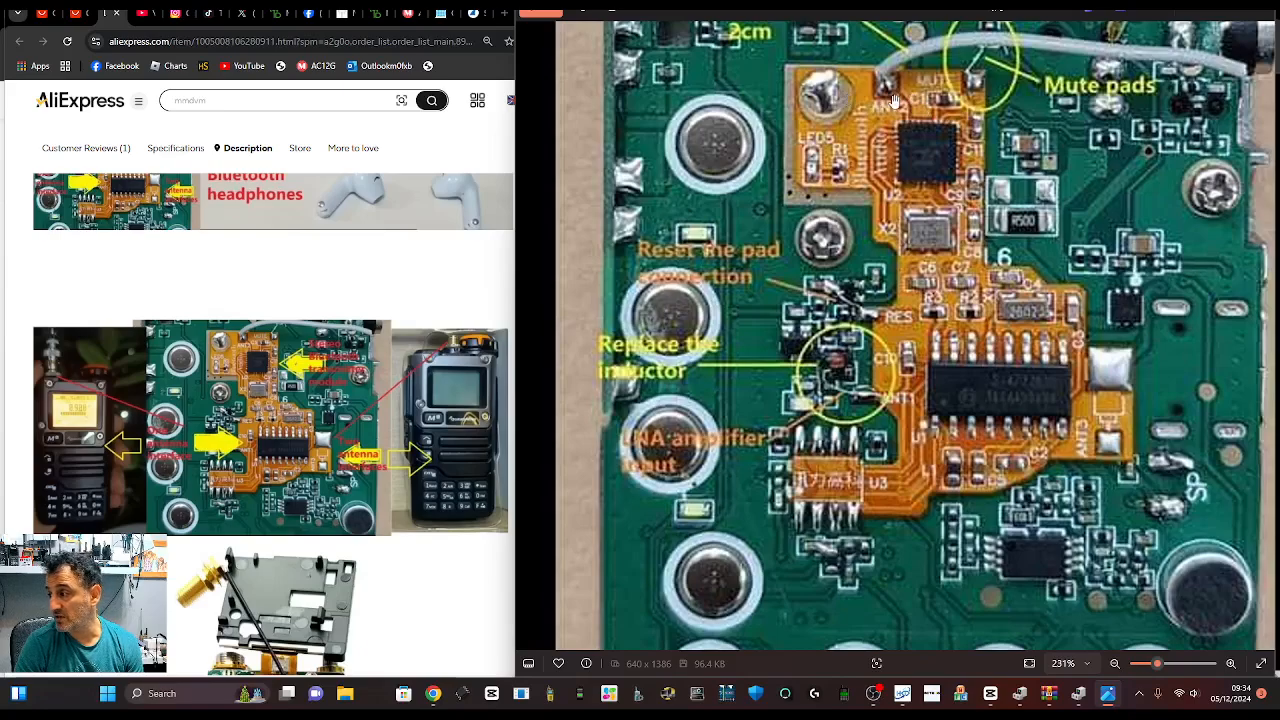
pyautogui.moveTo(896, 370)
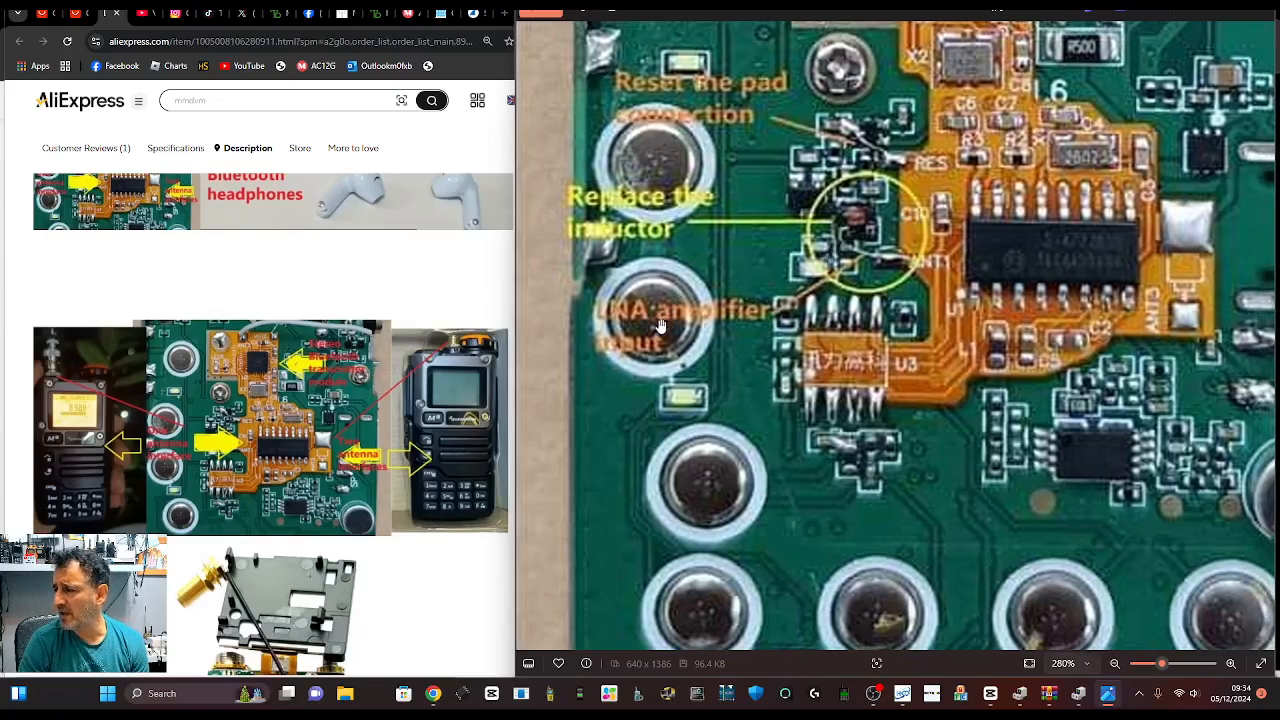
pyautogui.moveTo(1048, 274)
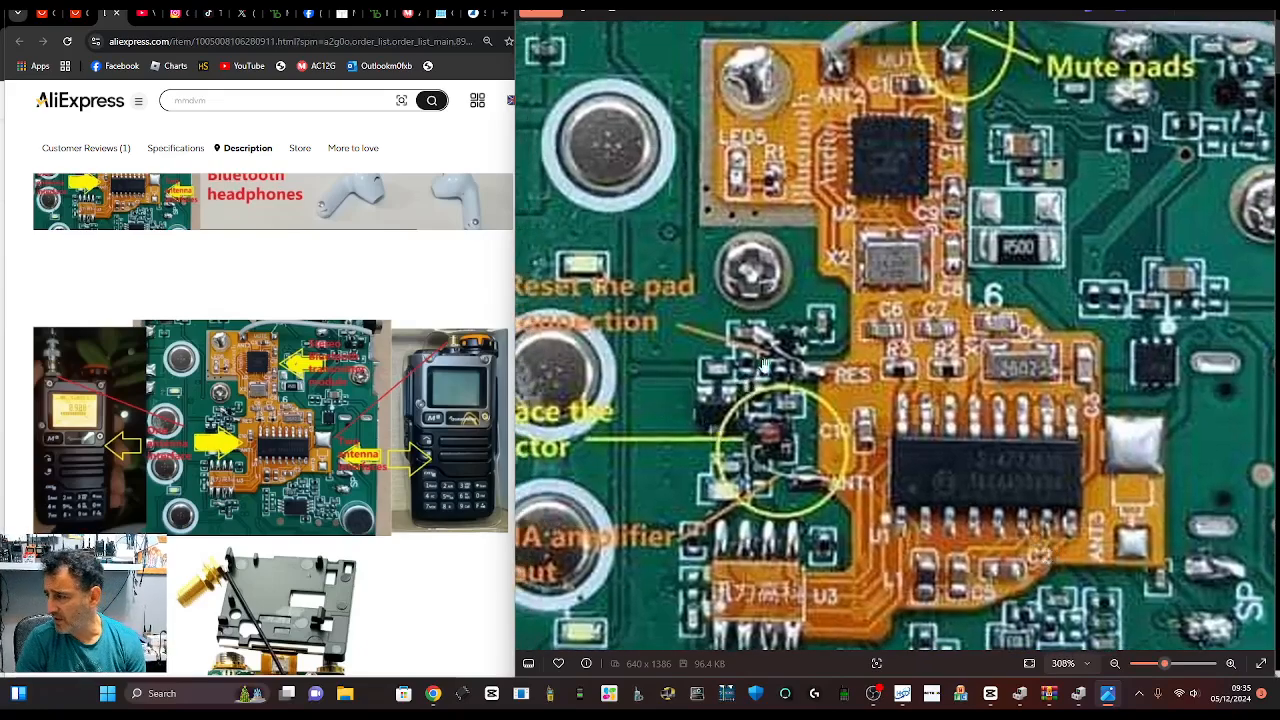
pyautogui.moveTo(820, 192)
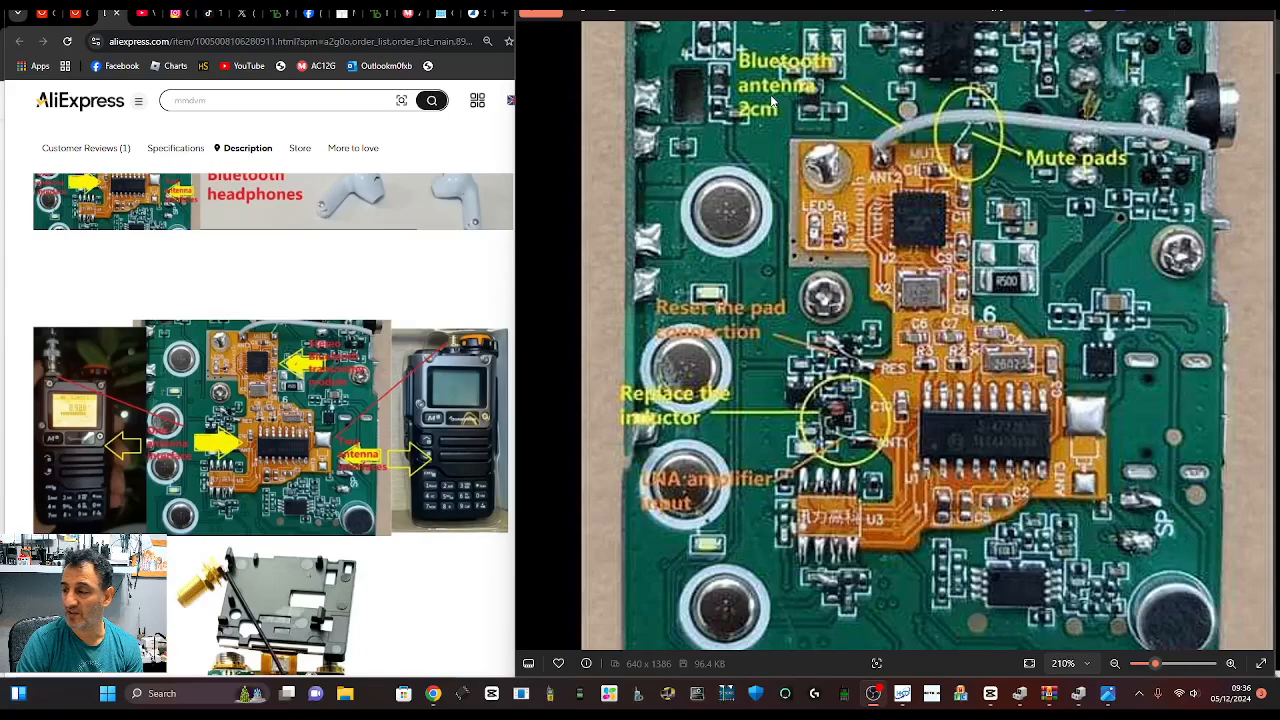
pyautogui.moveTo(812, 96)
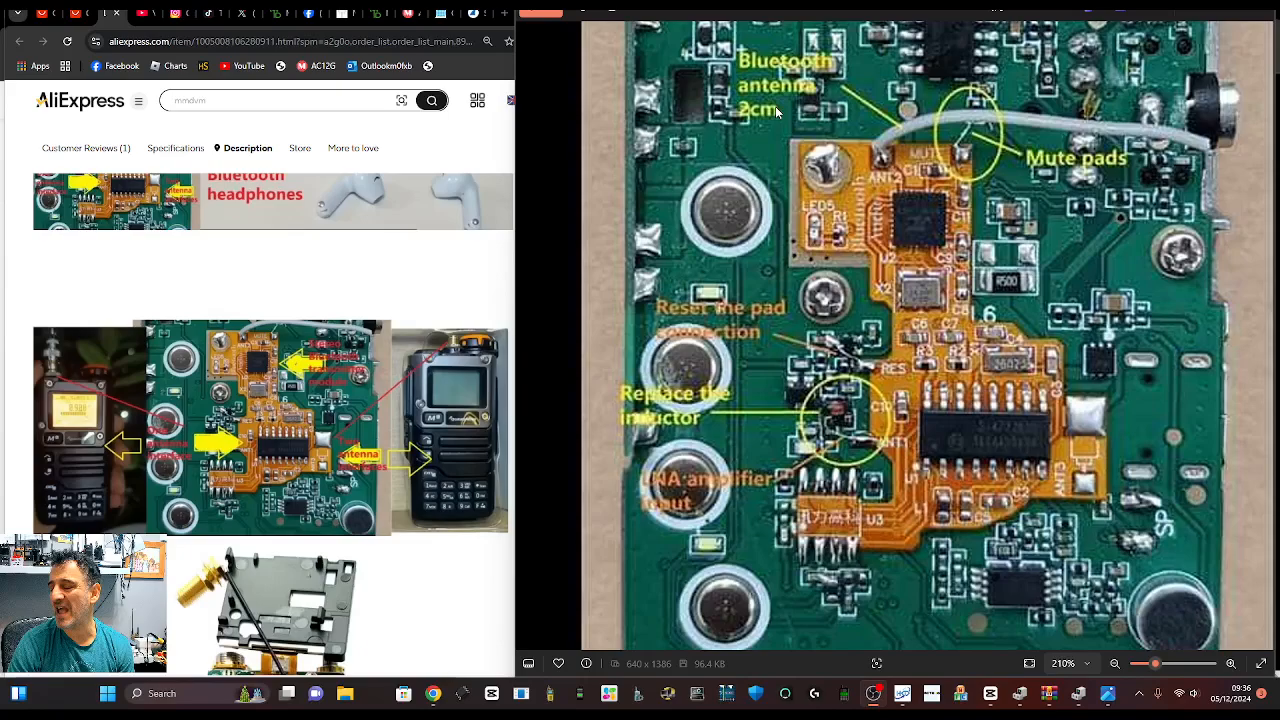
pyautogui.moveTo(720, 98)
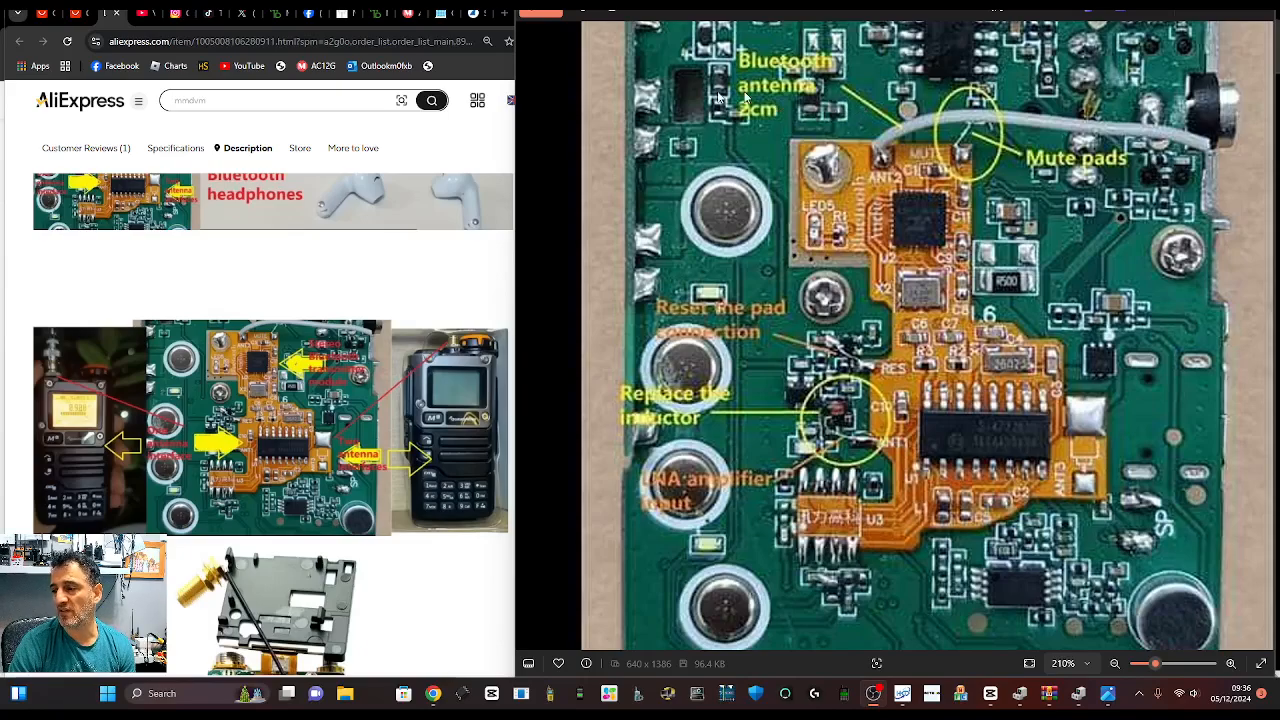
pyautogui.moveTo(520, 94)
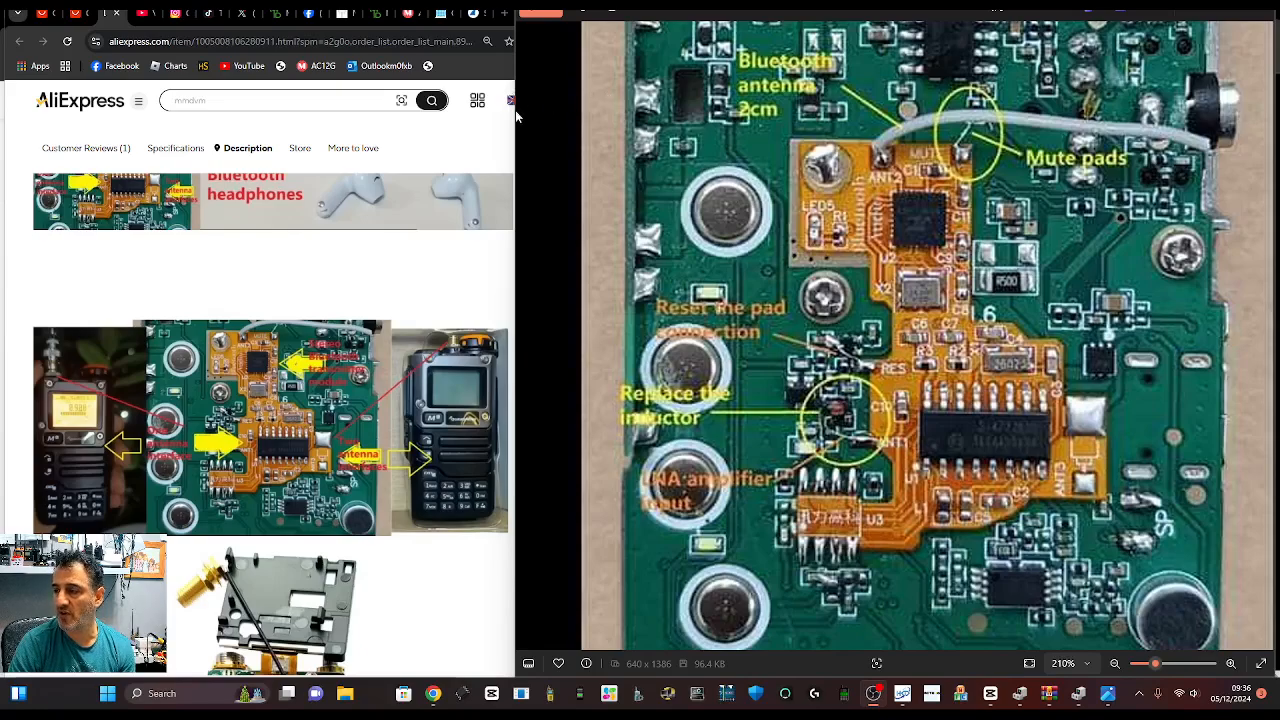
pyautogui.moveTo(516, 118)
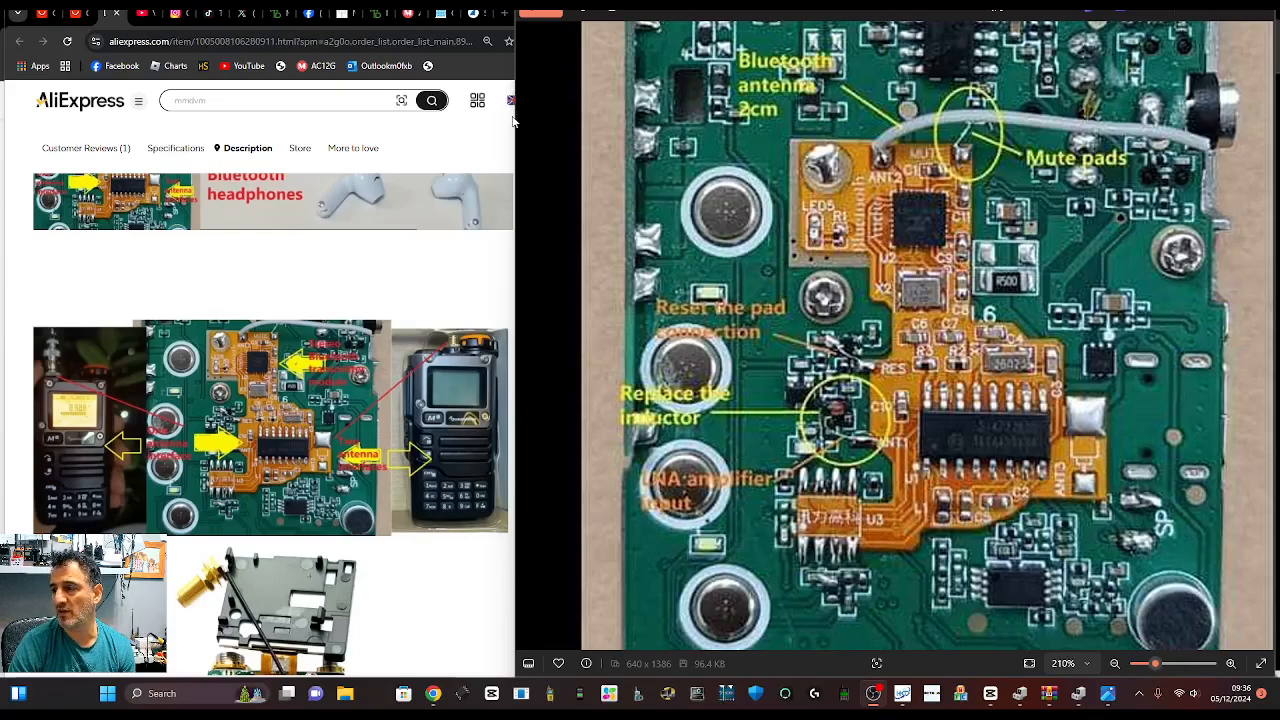
pyautogui.moveTo(568, 104)
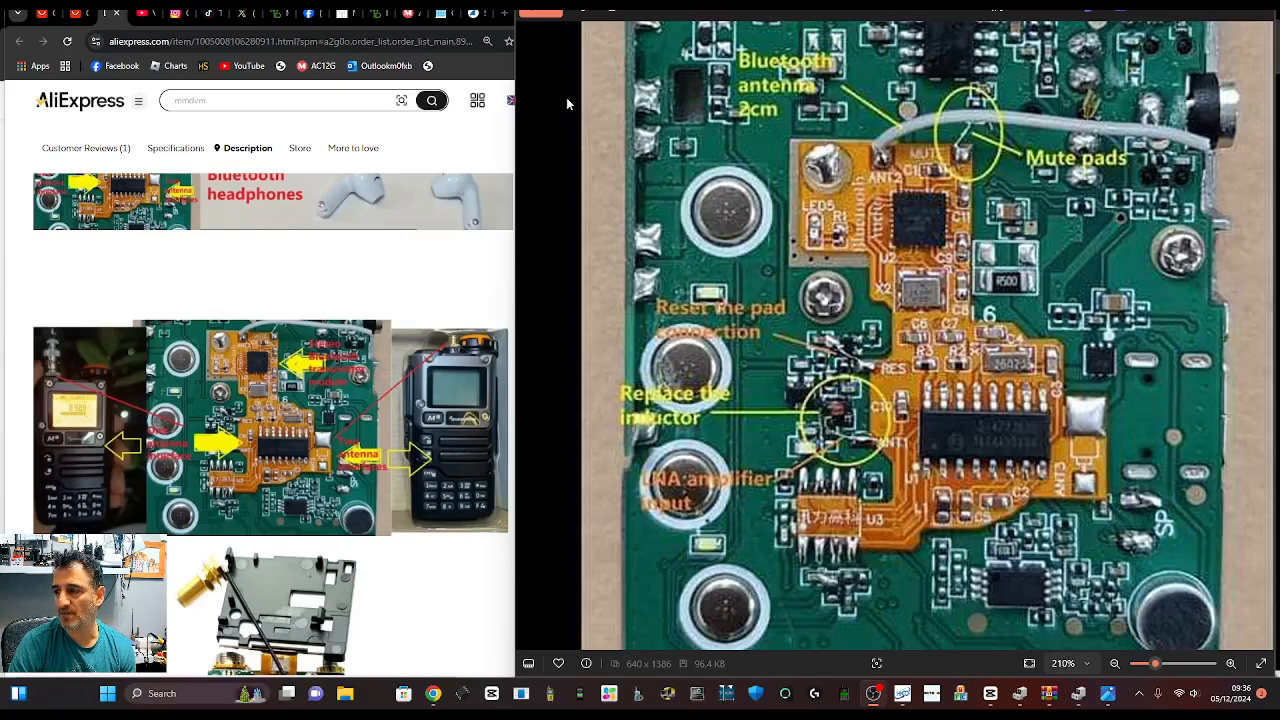
pyautogui.moveTo(630, 124)
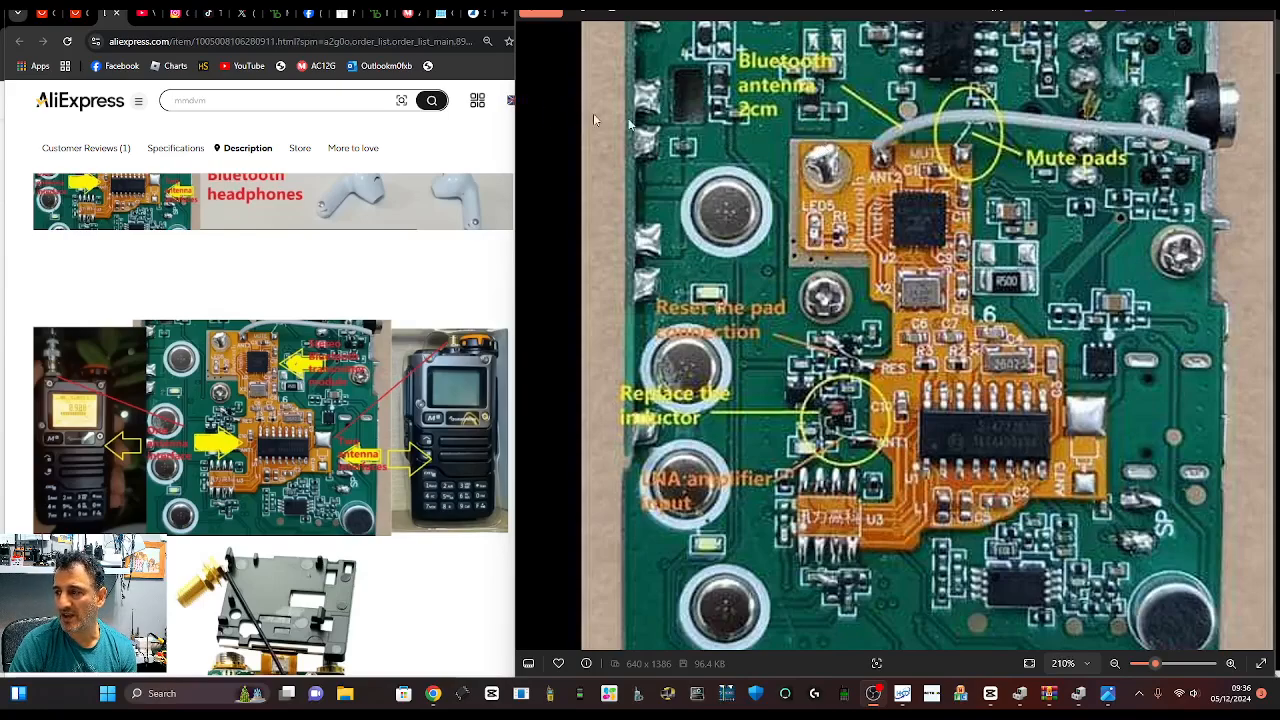
pyautogui.moveTo(688, 110)
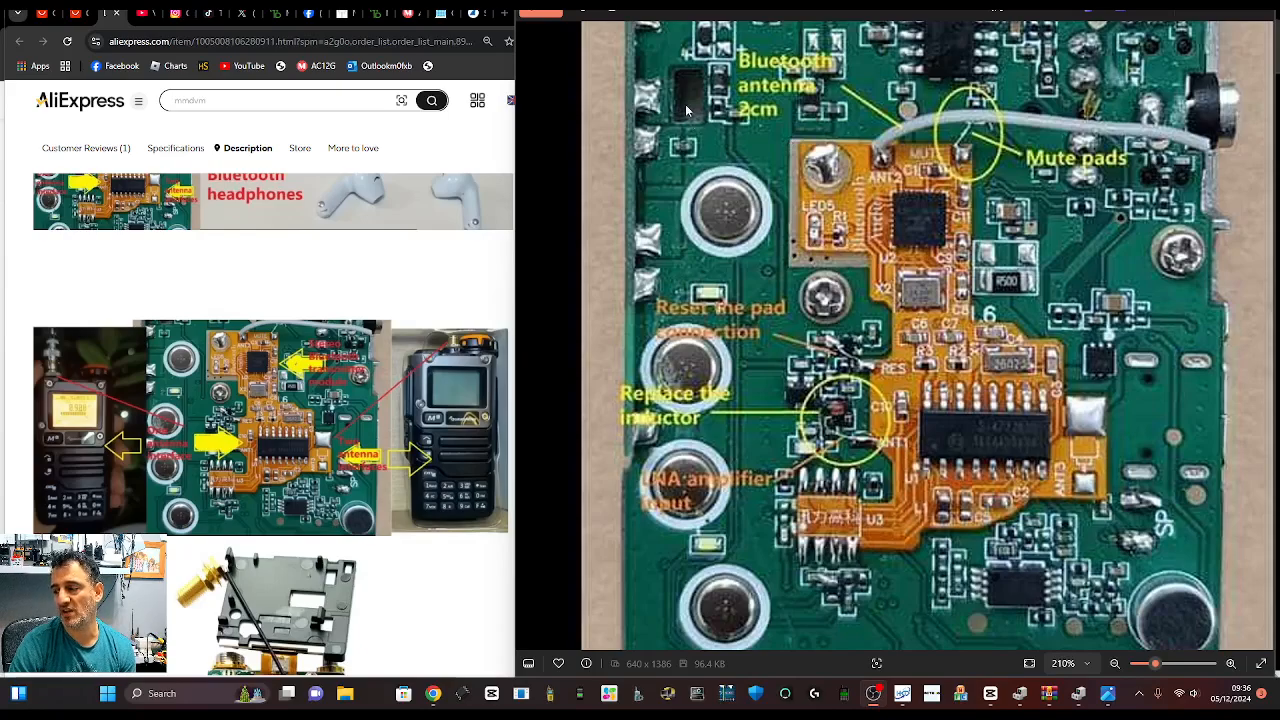